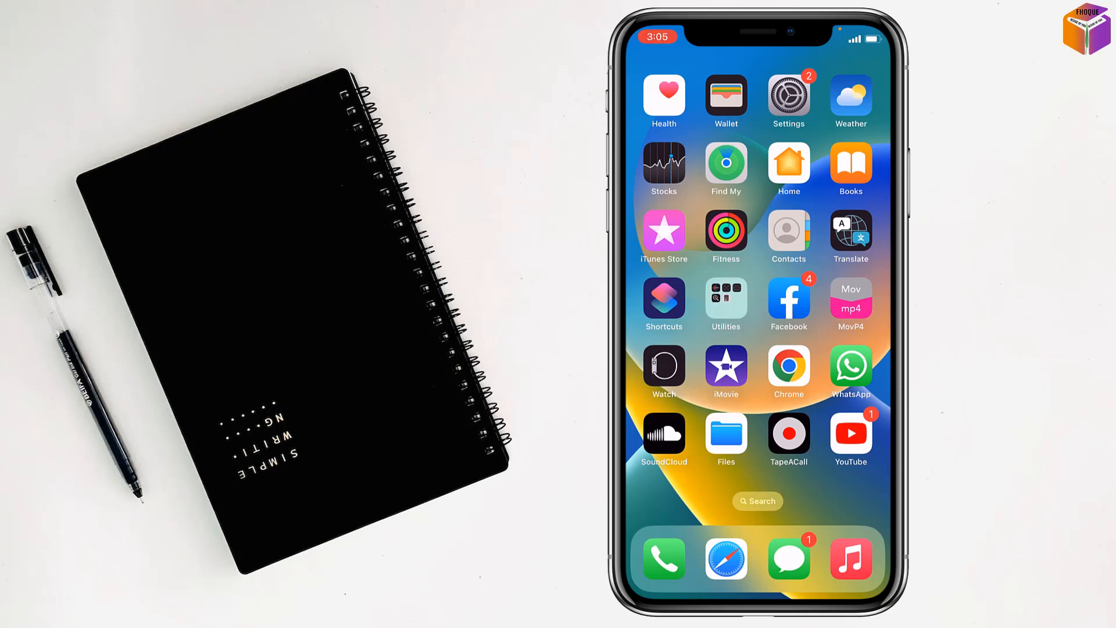
Step: Launch the iPhone Settings app from the home screen
click(788, 95)
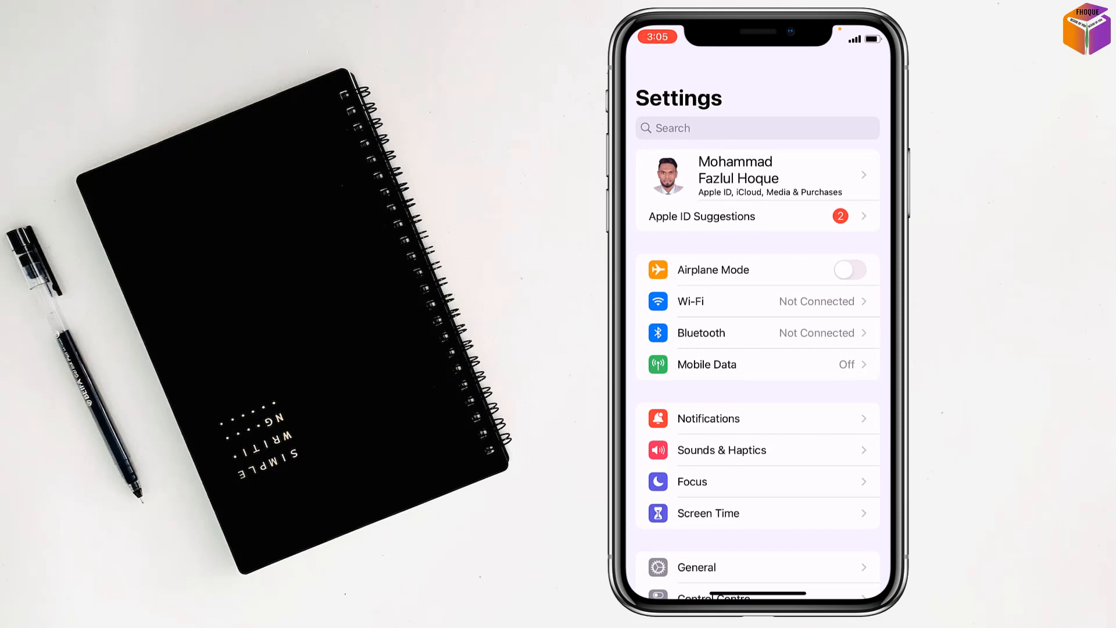
Step: Scroll to the bottom of Settings to reveal the third-party apps through YouTube
scroll(down, 3)
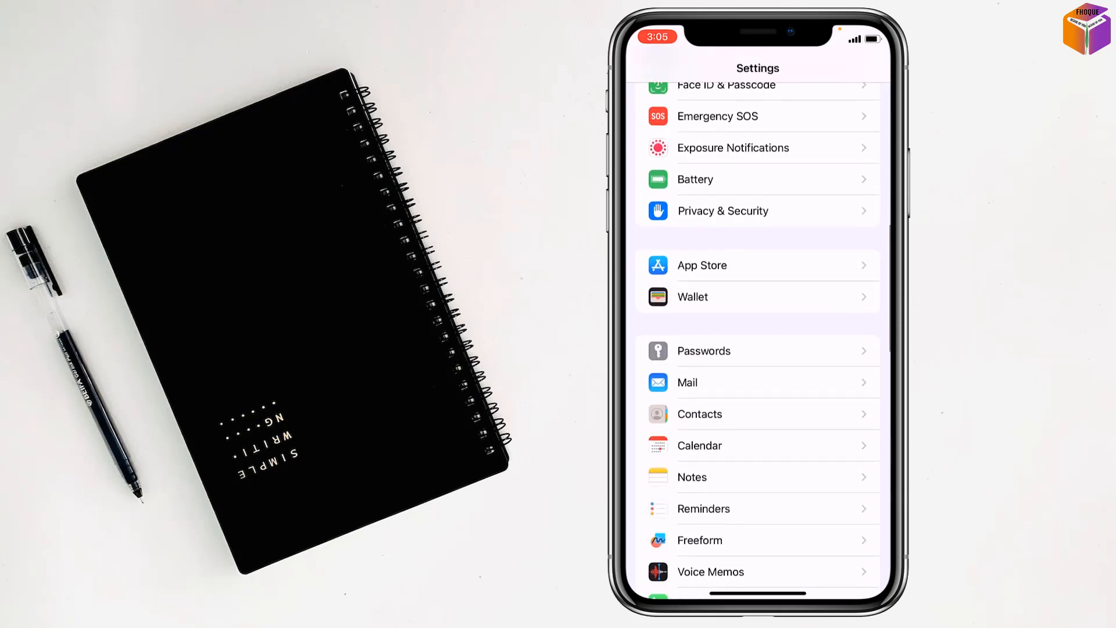
scroll(down, 3)
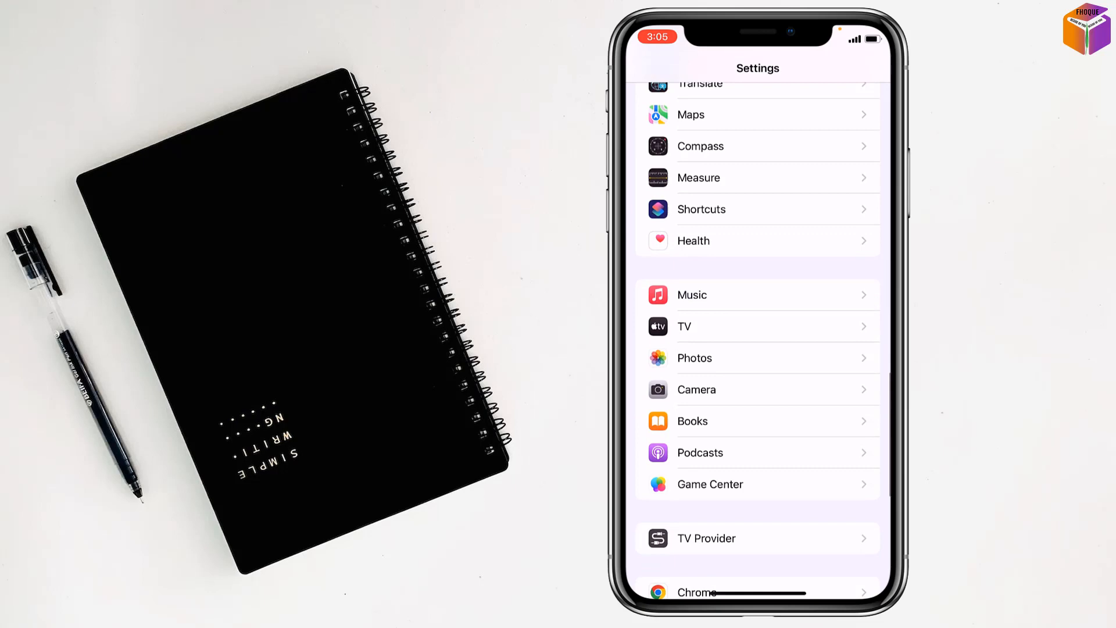
scroll(down, 3)
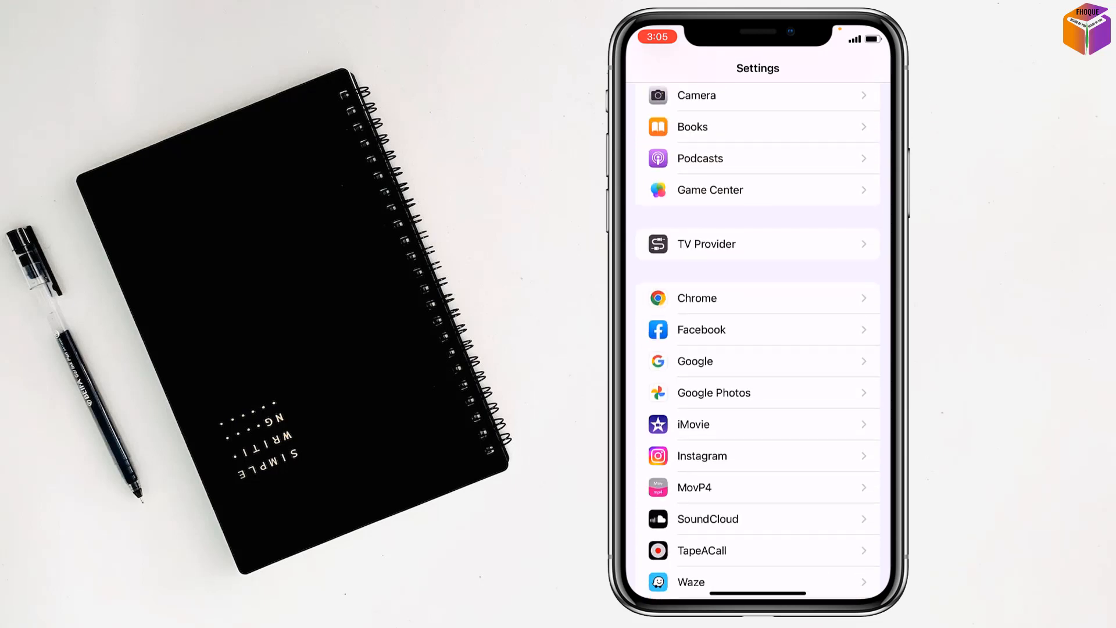
scroll(down, 3)
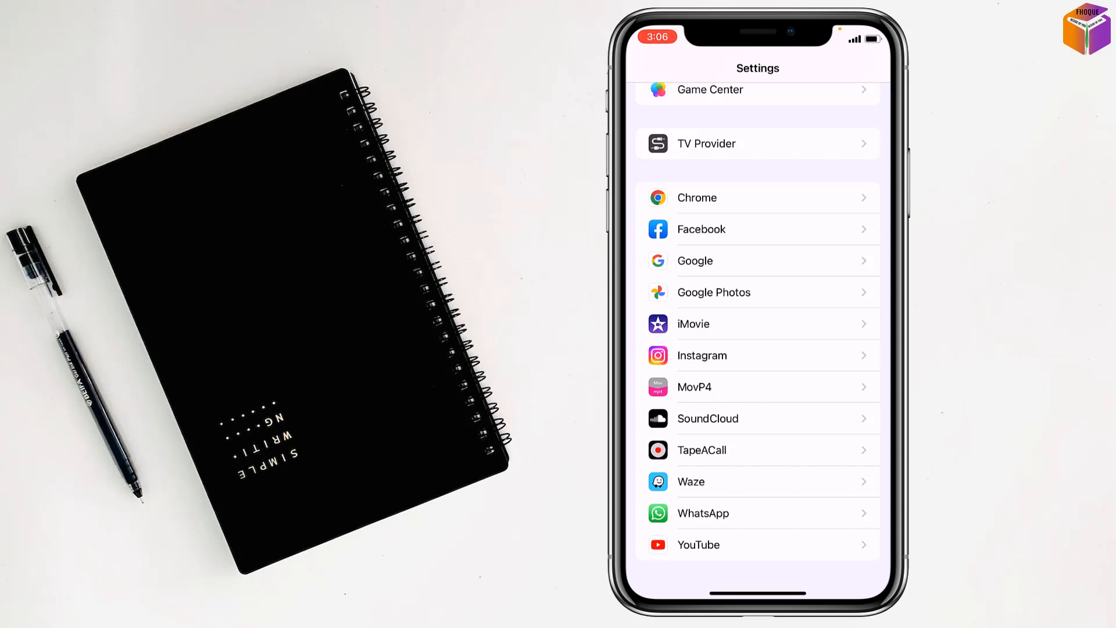
Step: Open Google's Photos access options and choose All Photos
click(694, 260)
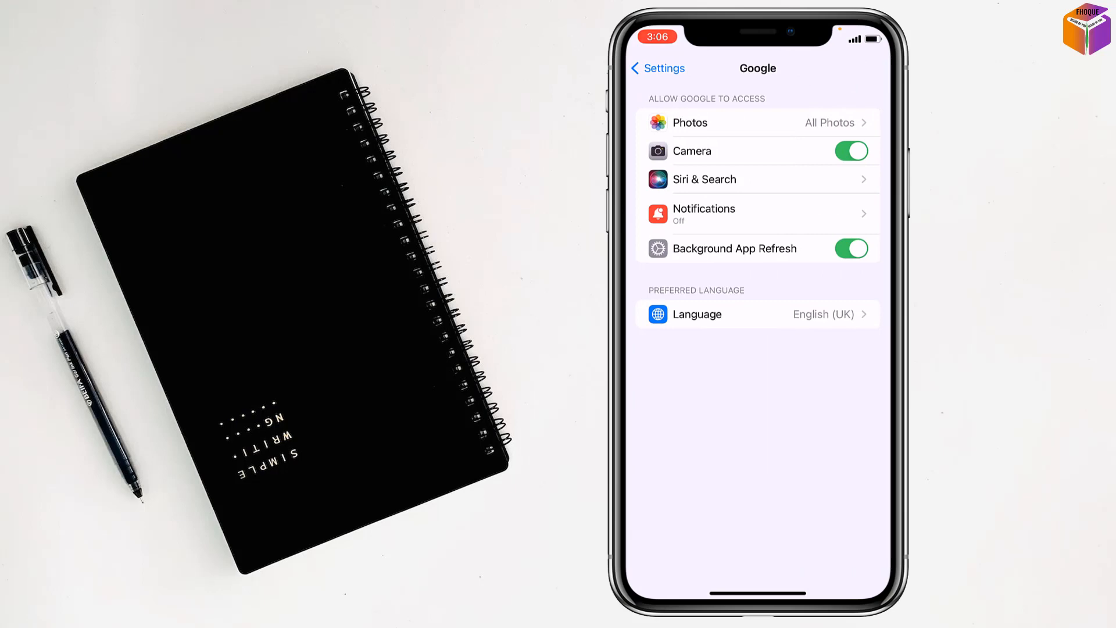
click(757, 122)
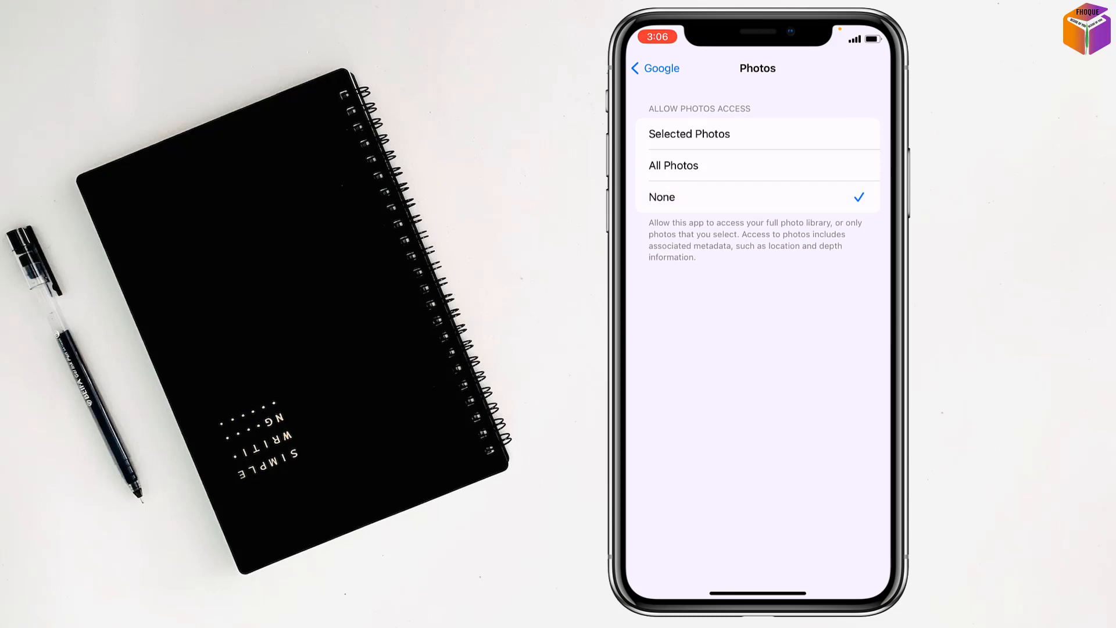
click(688, 134)
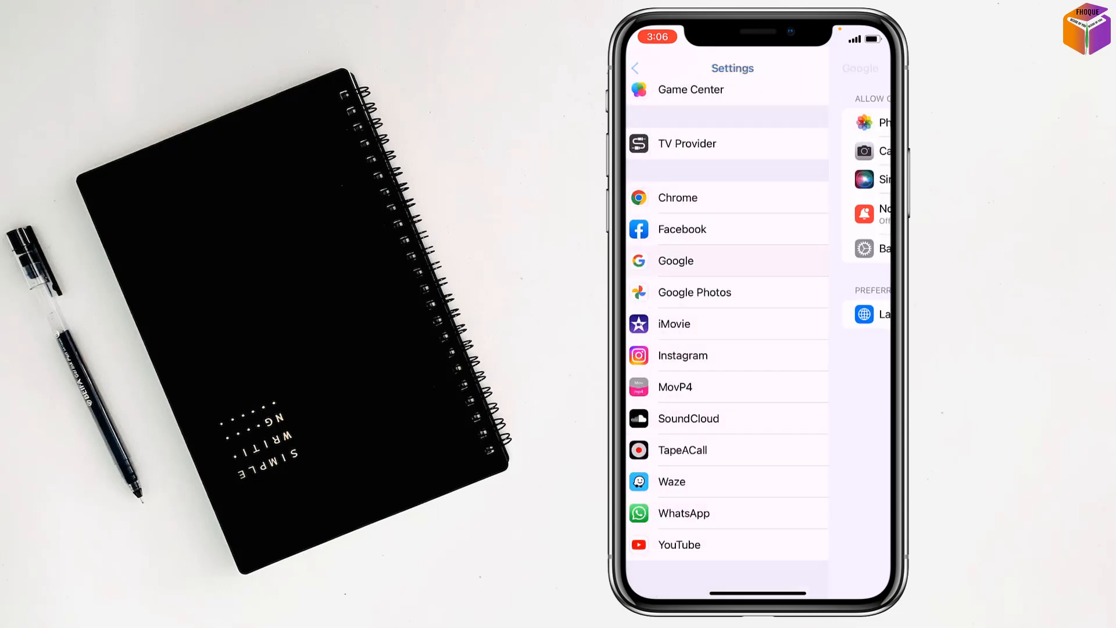
Step: Open WhatsApp's settings and return to its overview showing Photos access as All Photos
click(682, 512)
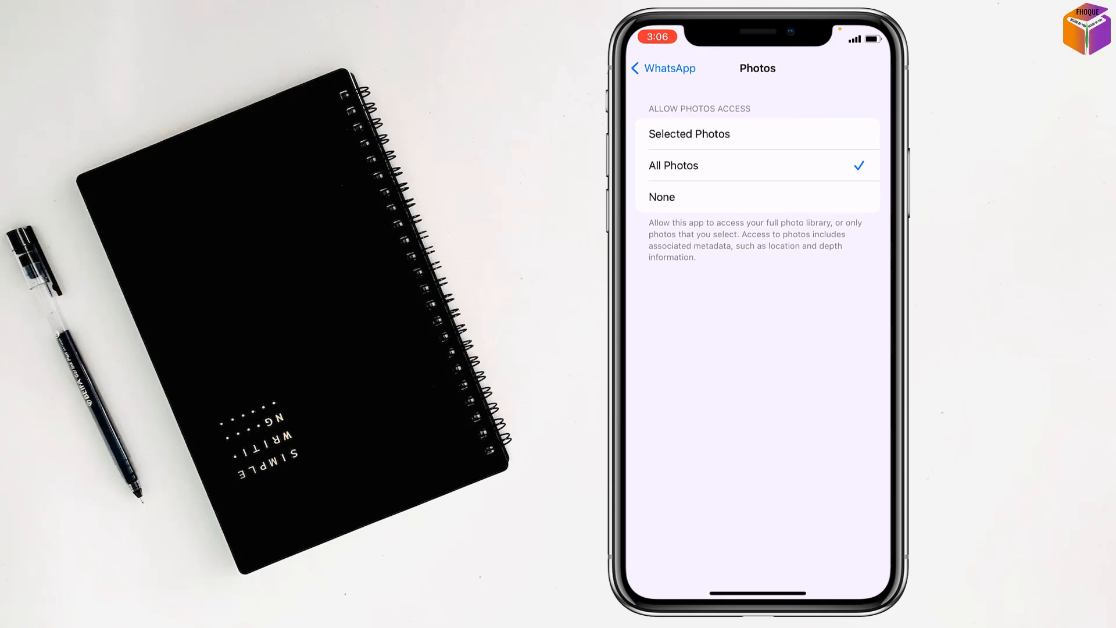
click(661, 69)
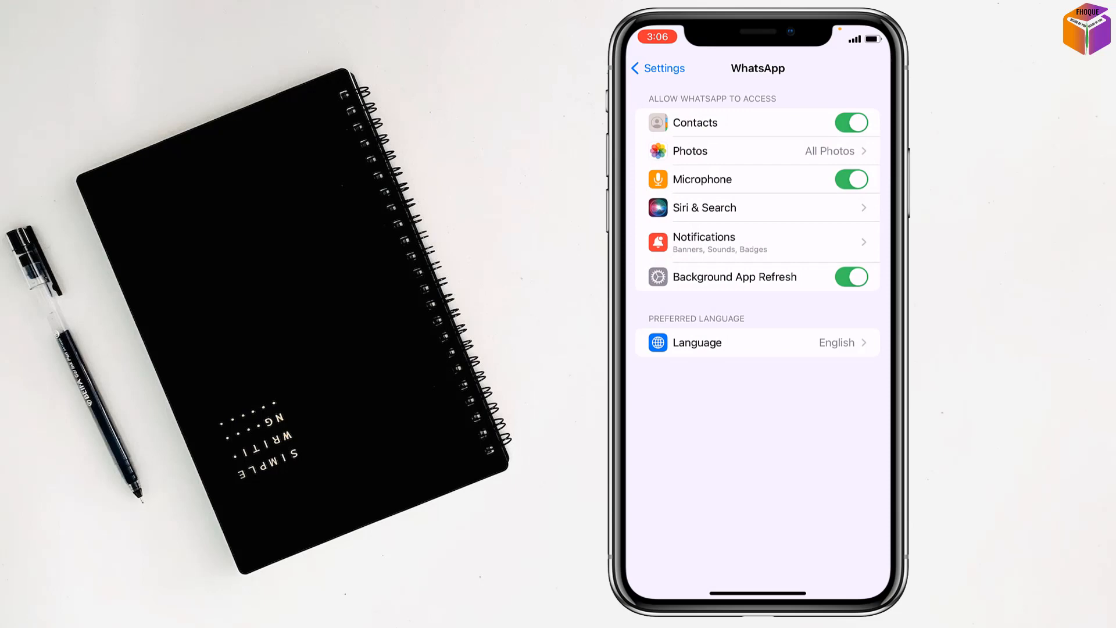